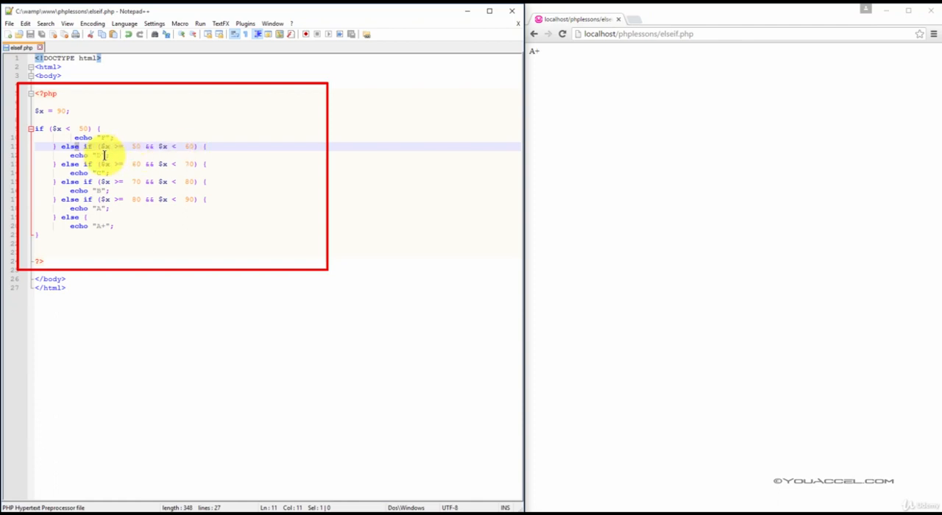
Step: Change $x from 90 to 65, save, and refresh elseif.php in Chrome to show grade C
{"action": "left_click", "coordinate": [94, 155]}
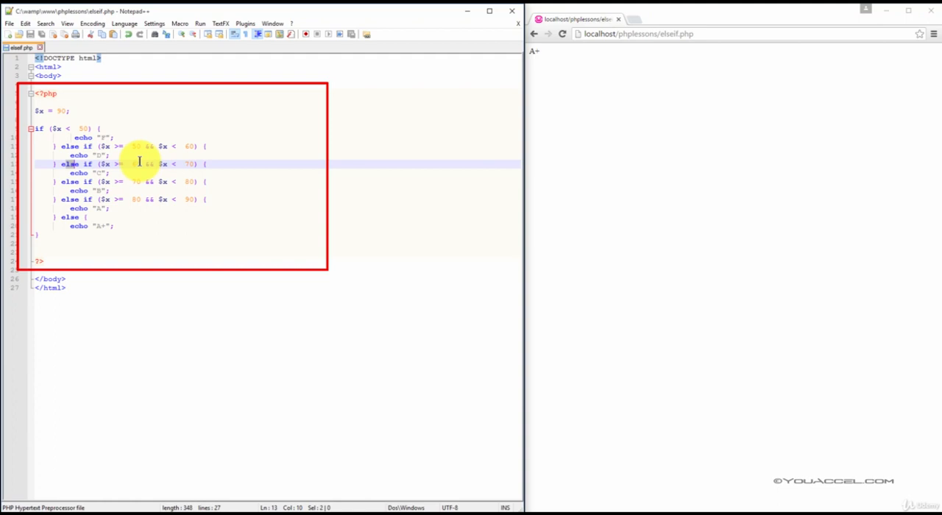
{"action": "mouse_move", "coordinate": [186, 166]}
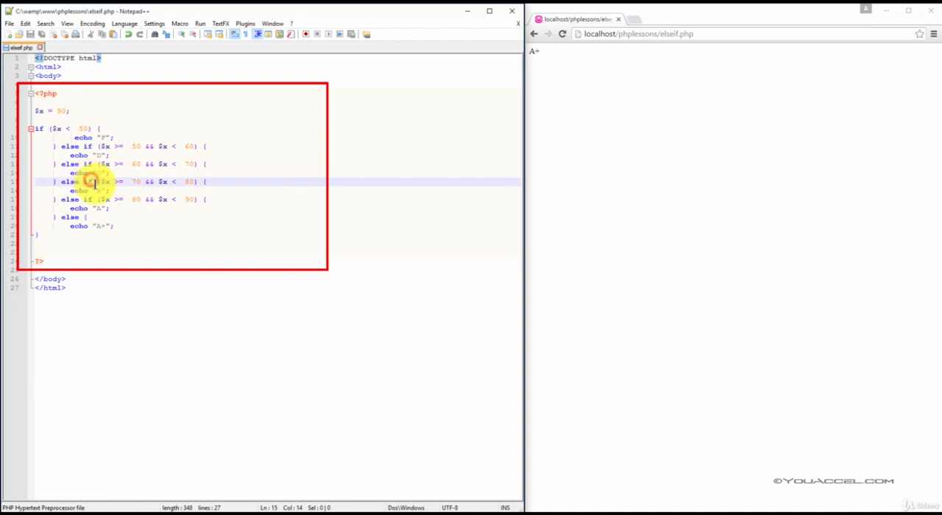
{"action": "mouse_move", "coordinate": [140, 182]}
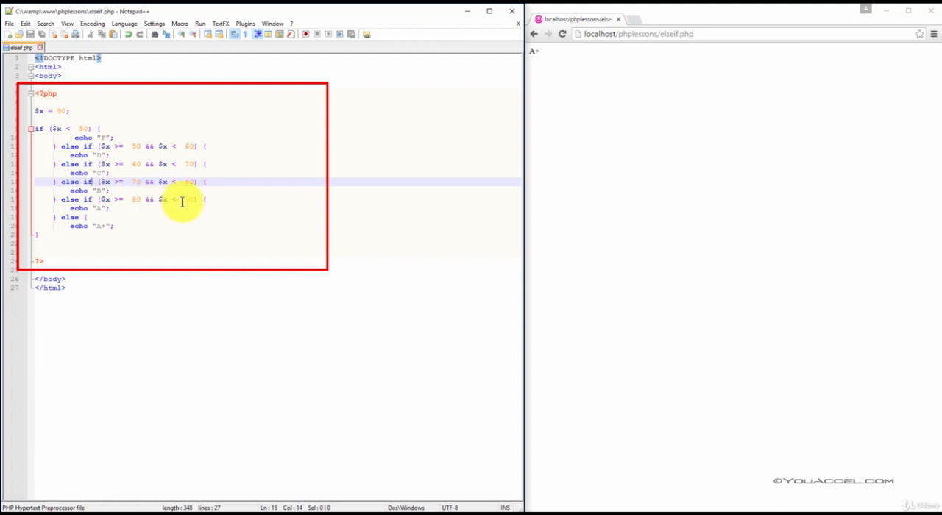
{"action": "mouse_move", "coordinate": [124, 208]}
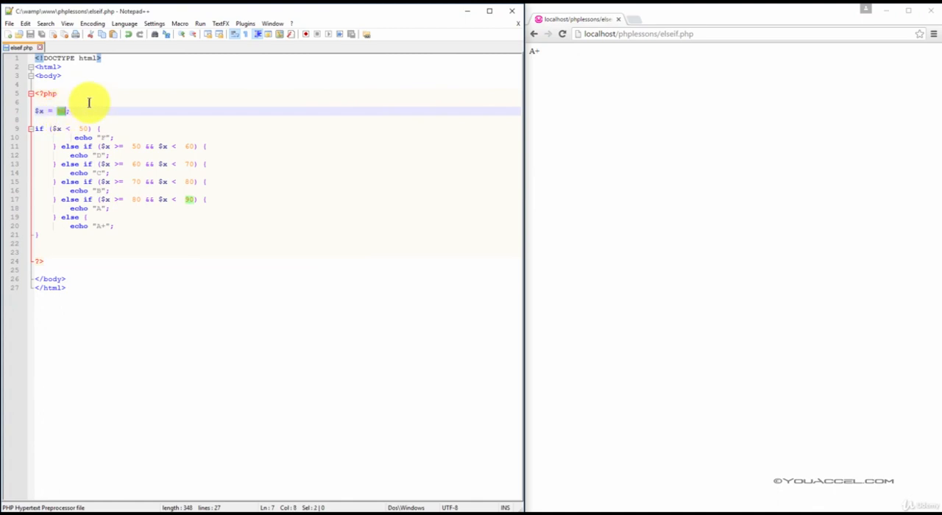
{"action": "mouse_move", "coordinate": [107, 102]}
{"action": "type", "text": "6"}
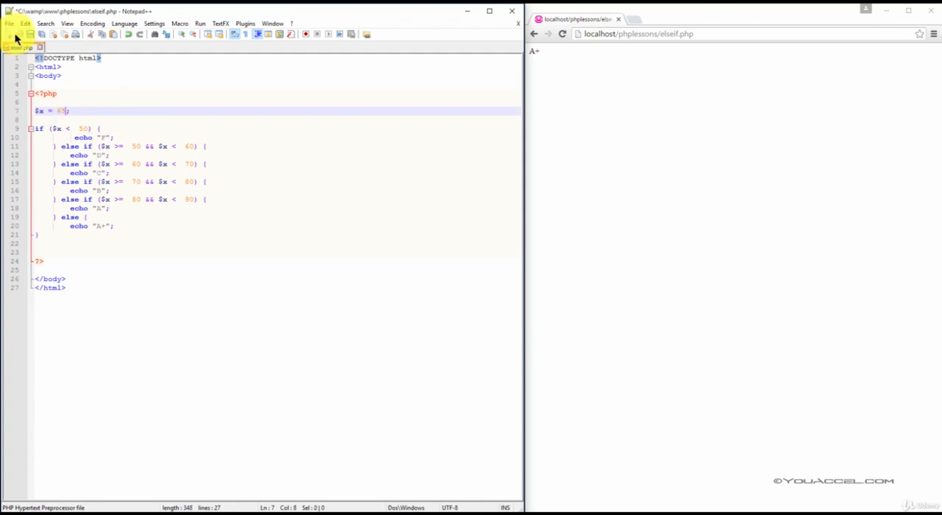
{"action": "mouse_move", "coordinate": [97, 105]}
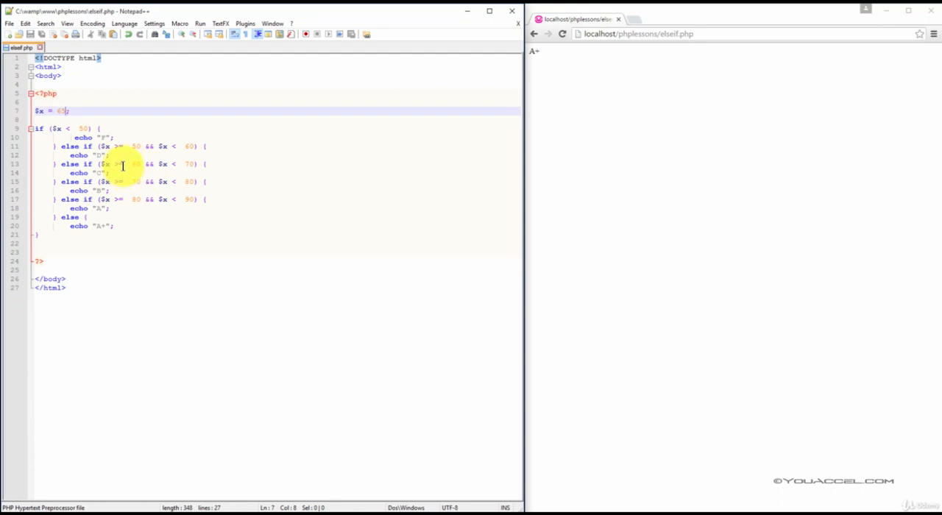
{"action": "mouse_move", "coordinate": [139, 165]}
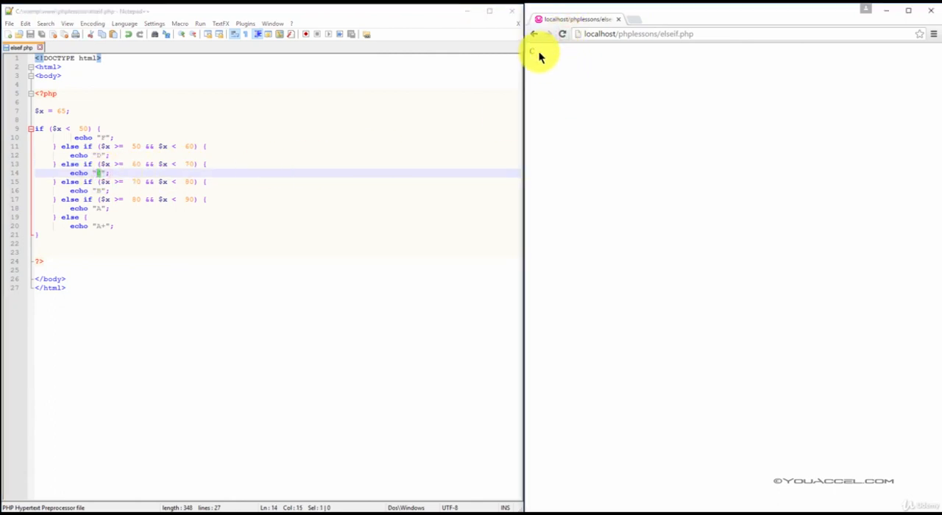
{"action": "left_click", "coordinate": [61, 112]}
{"action": "type", "text": "48"}
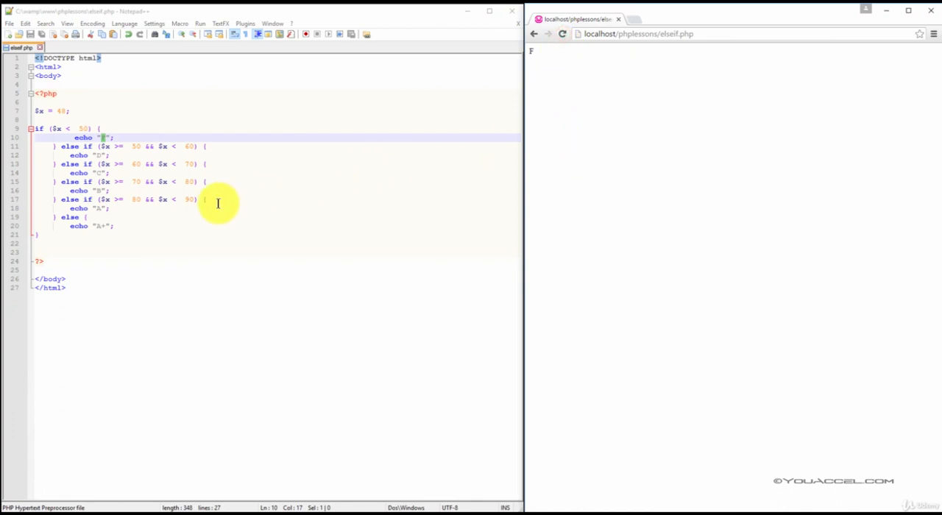
{"action": "mouse_move", "coordinate": [856, 243]}
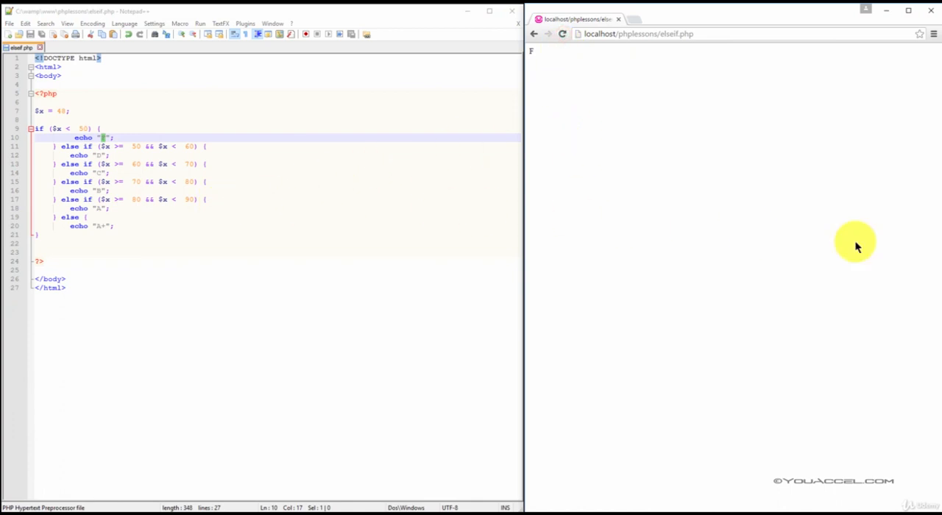